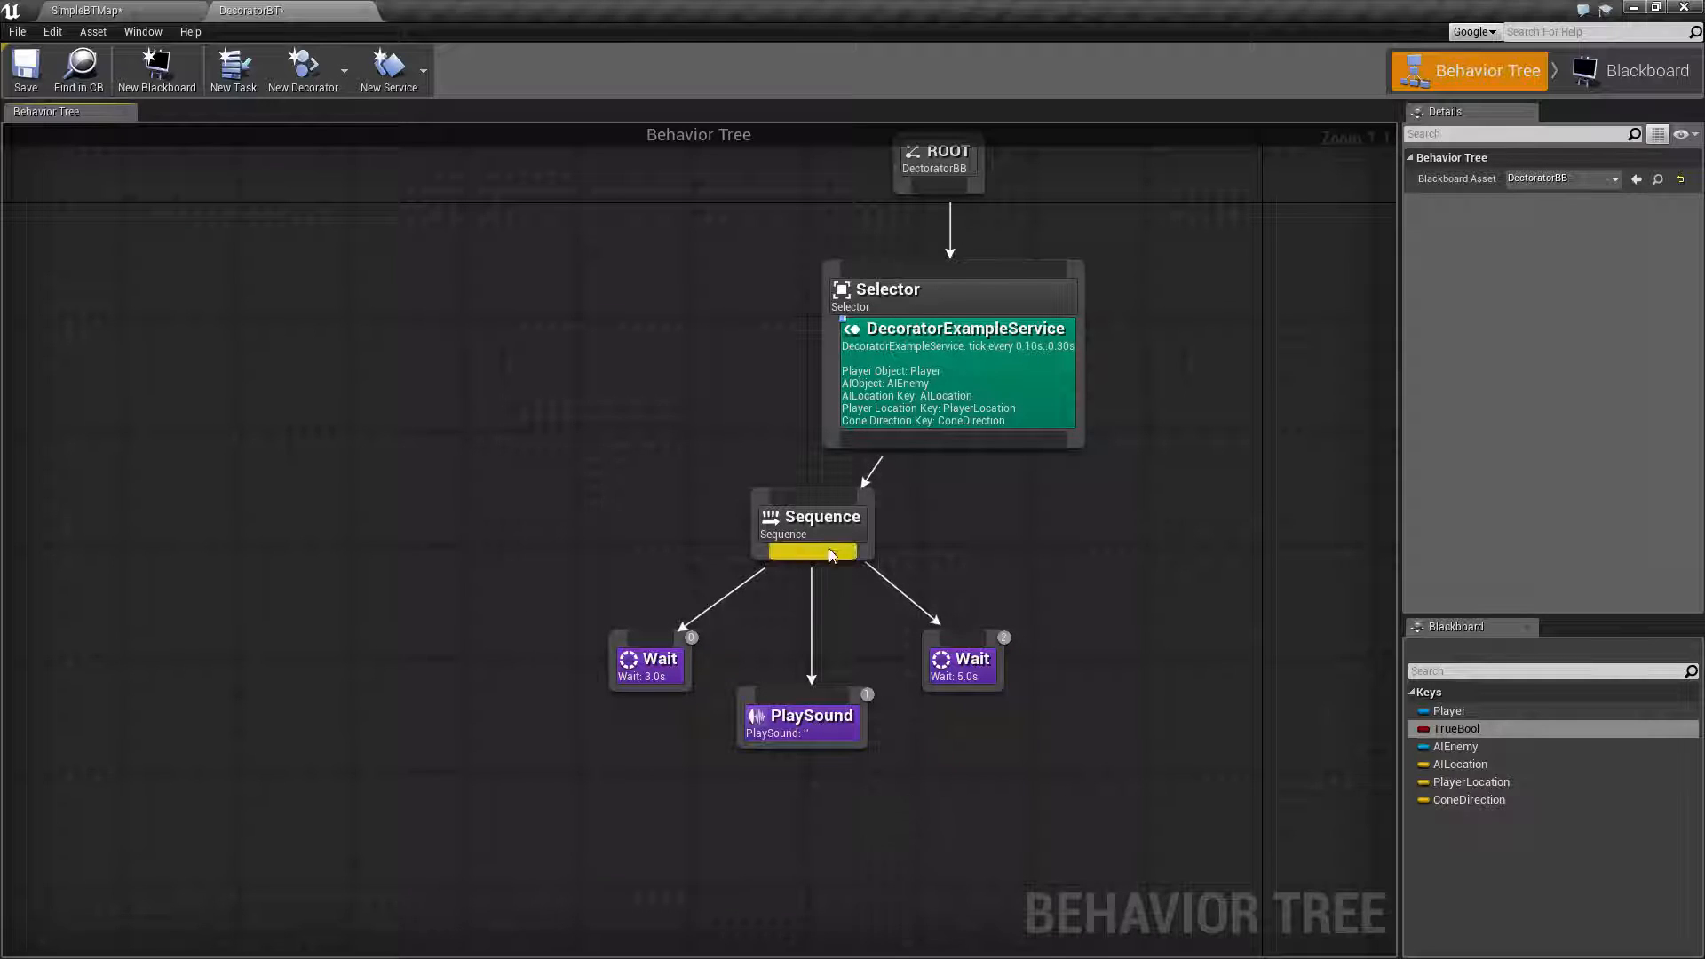
Decorate the Sequence node with Force Success via its node actions menu.
right_click(811, 526)
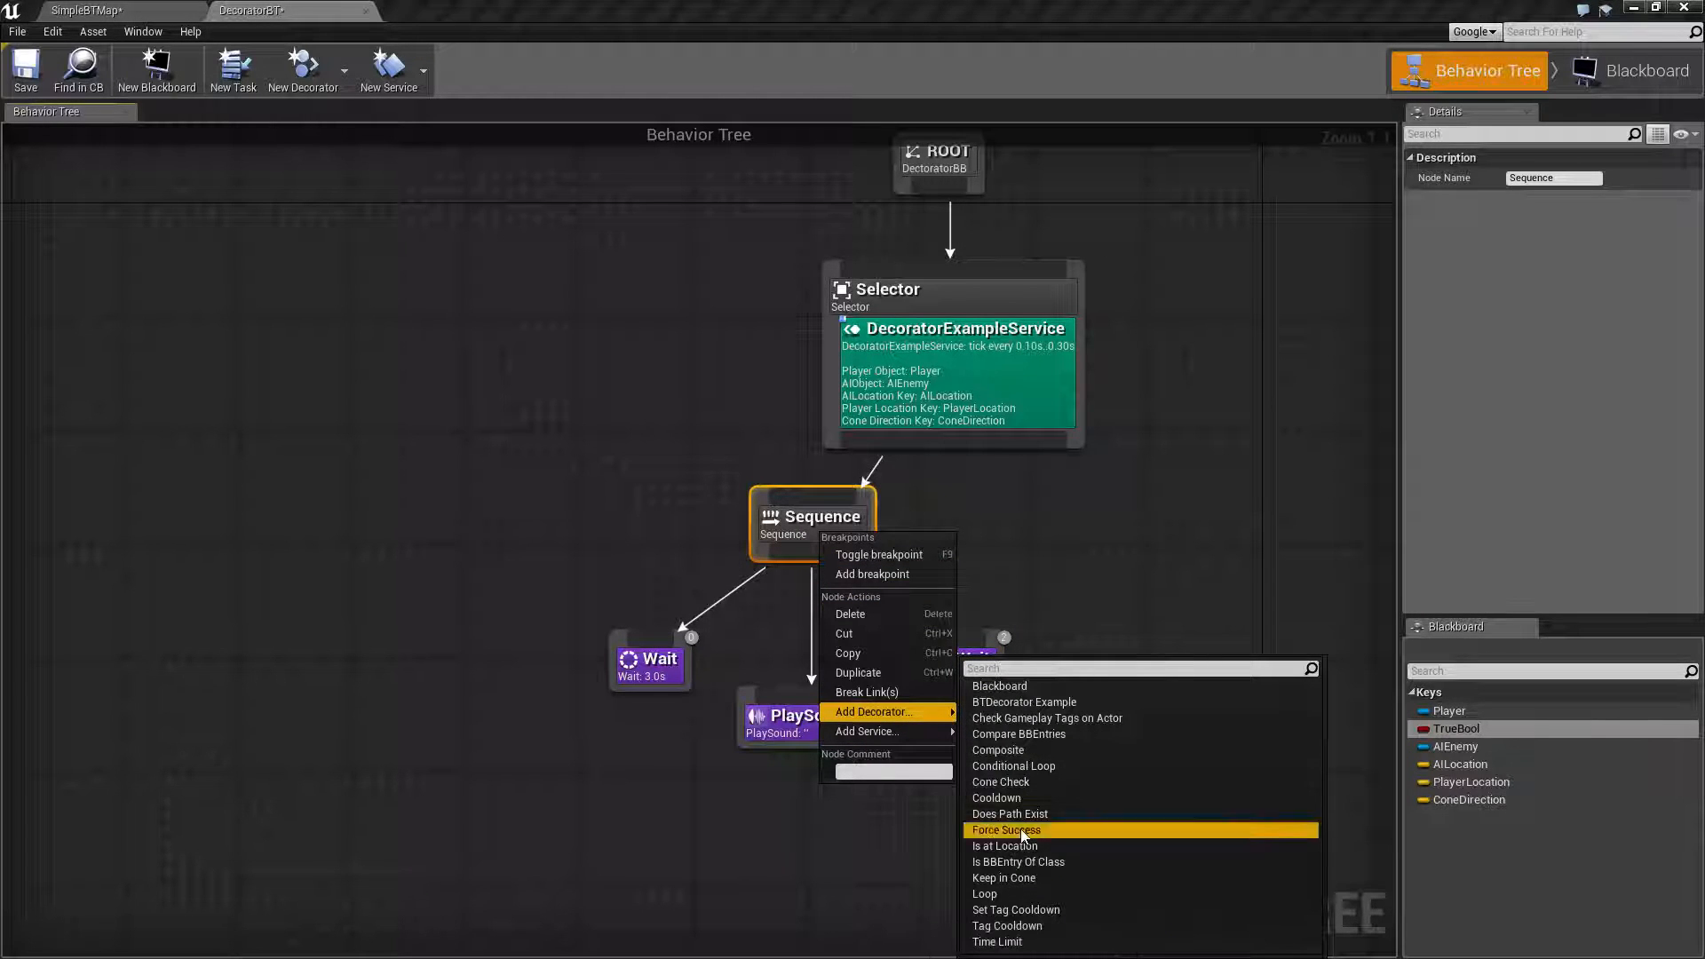
click(1005, 830)
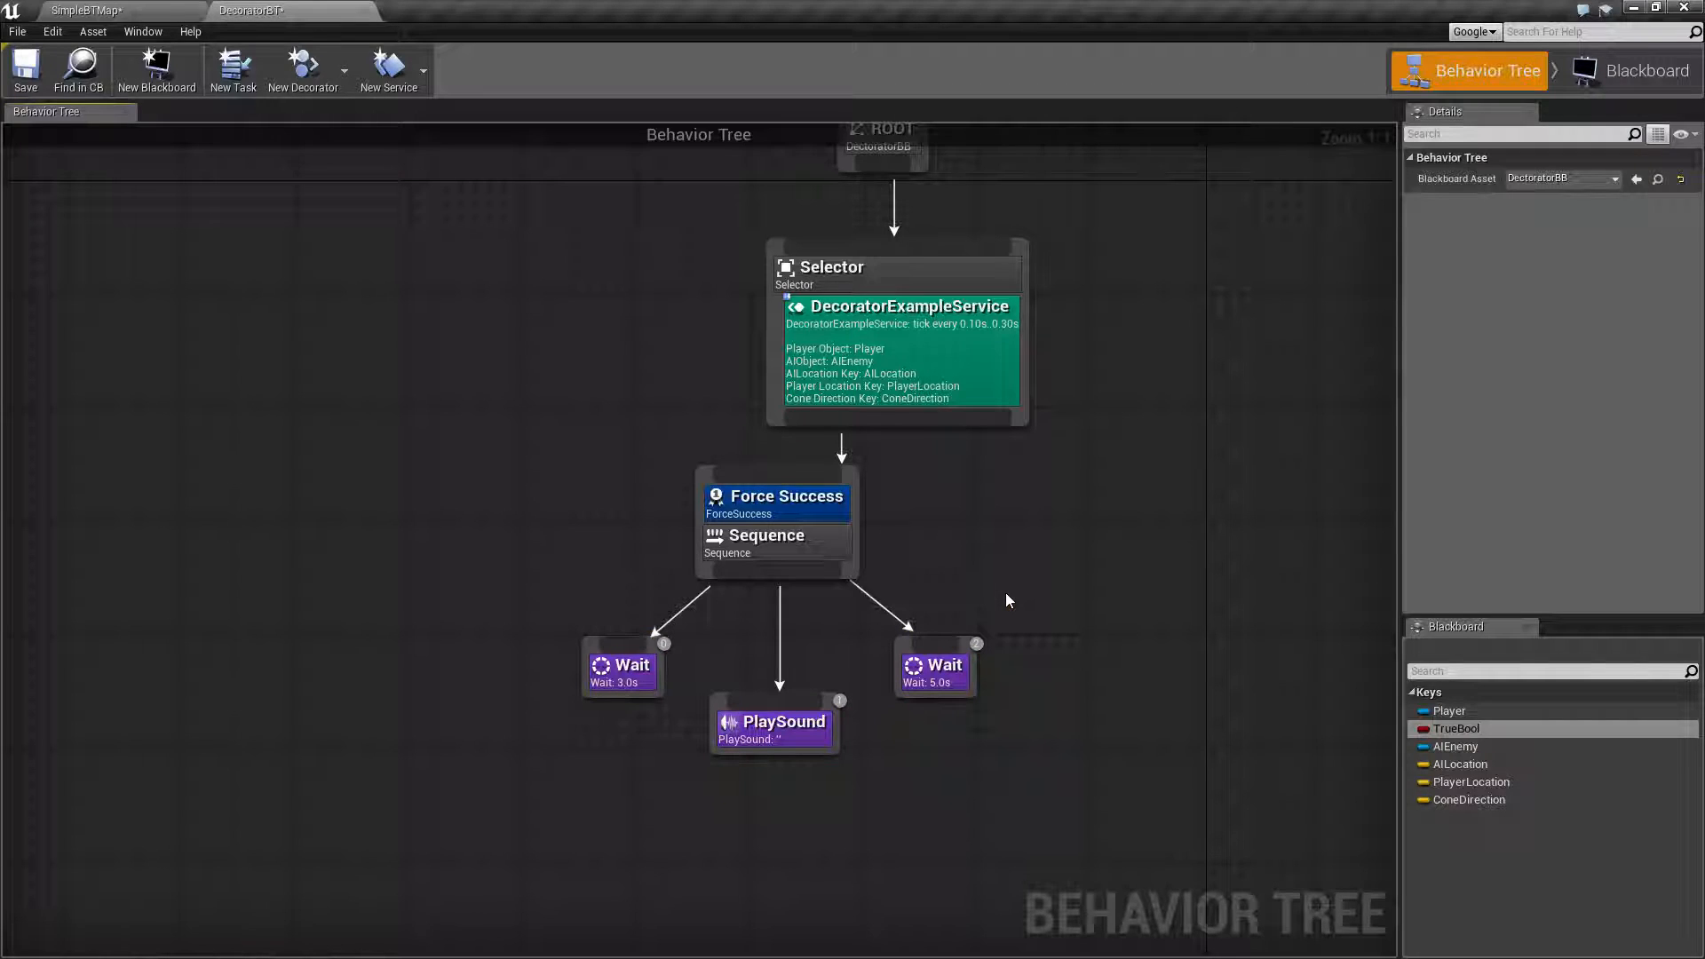
mouse_move(977, 577)
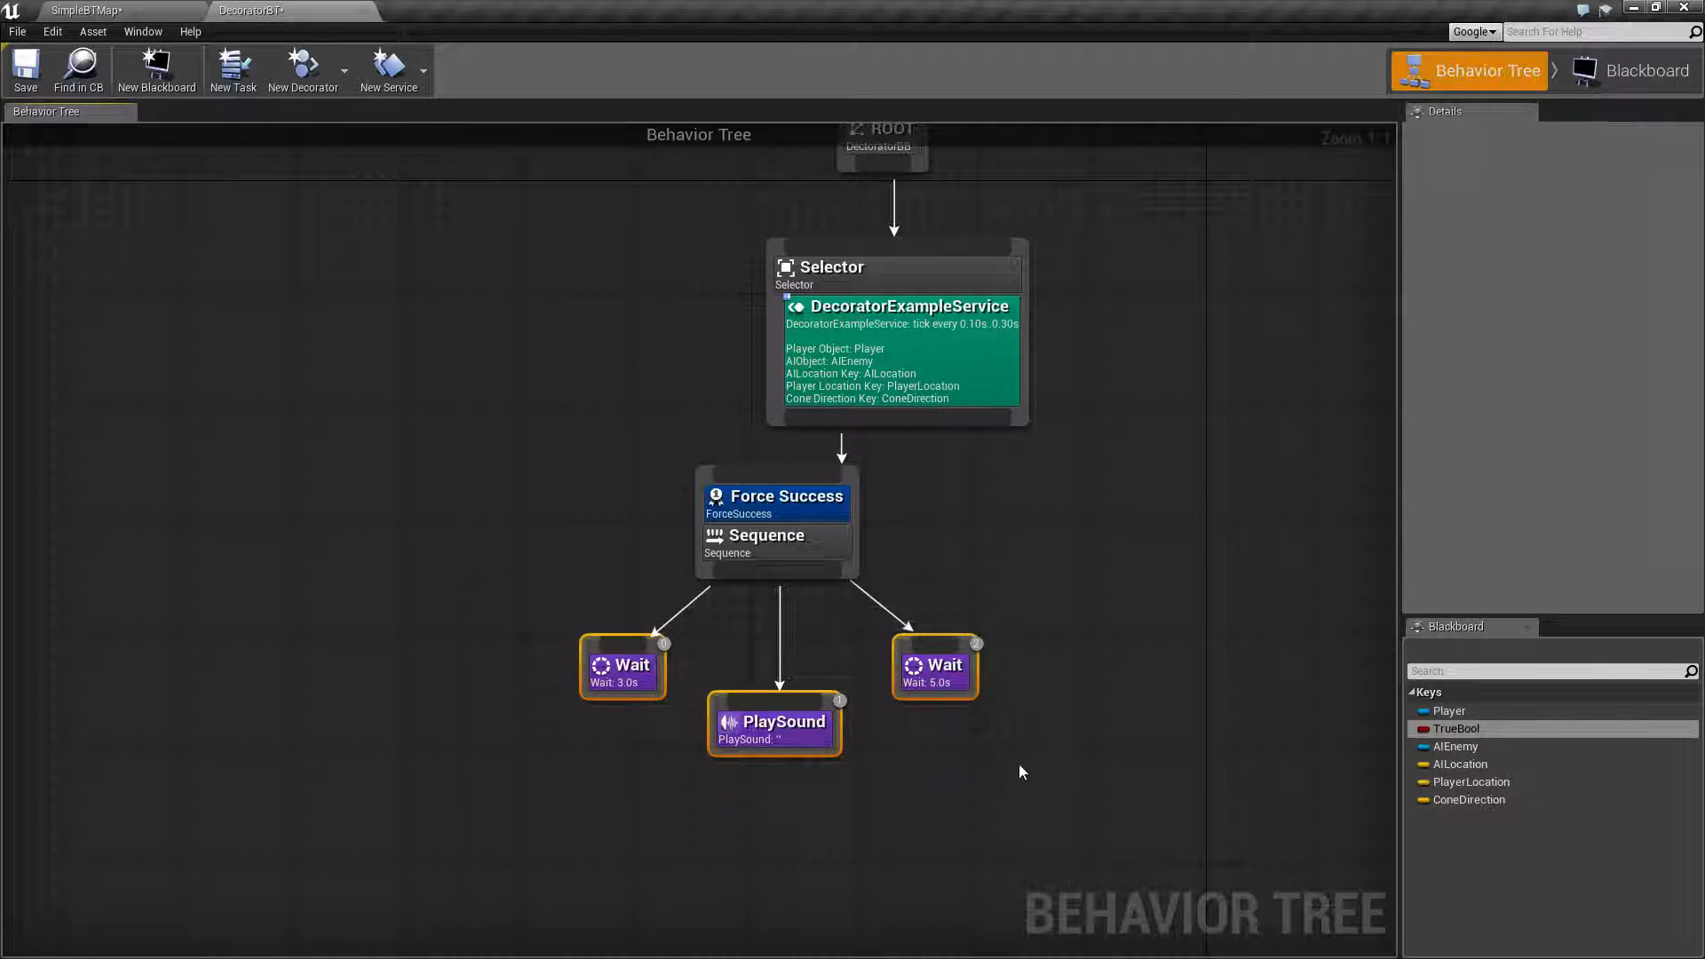
mouse_move(1083, 740)
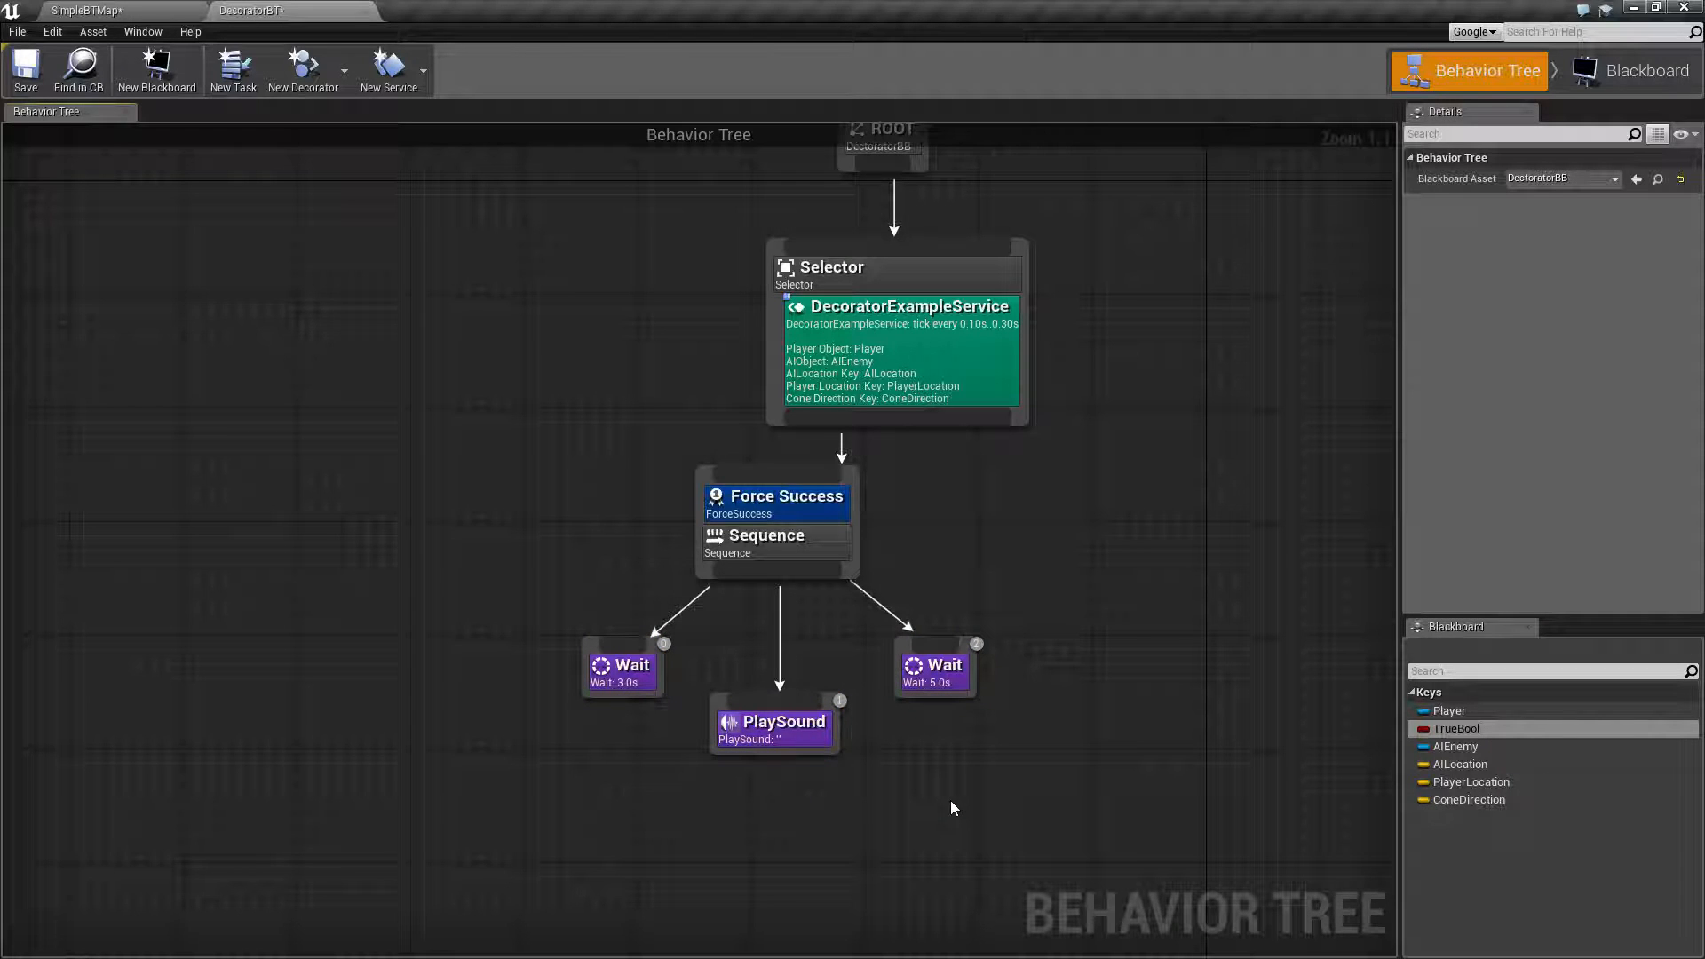
mouse_move(948, 806)
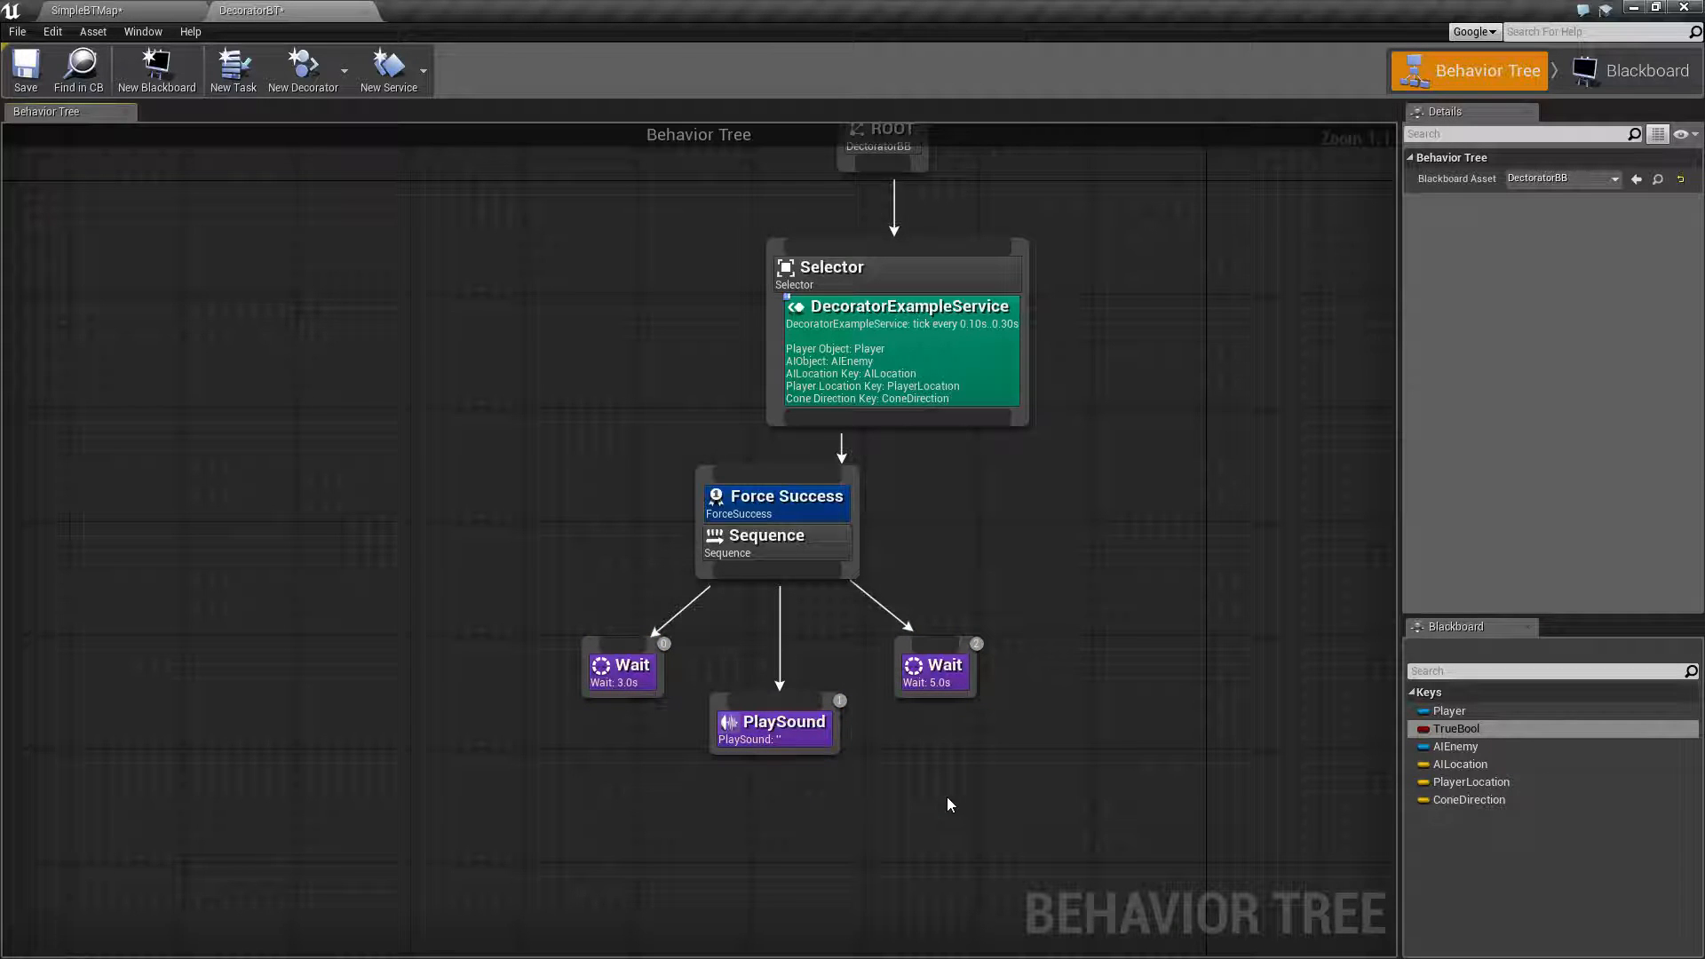
mouse_move(894, 693)
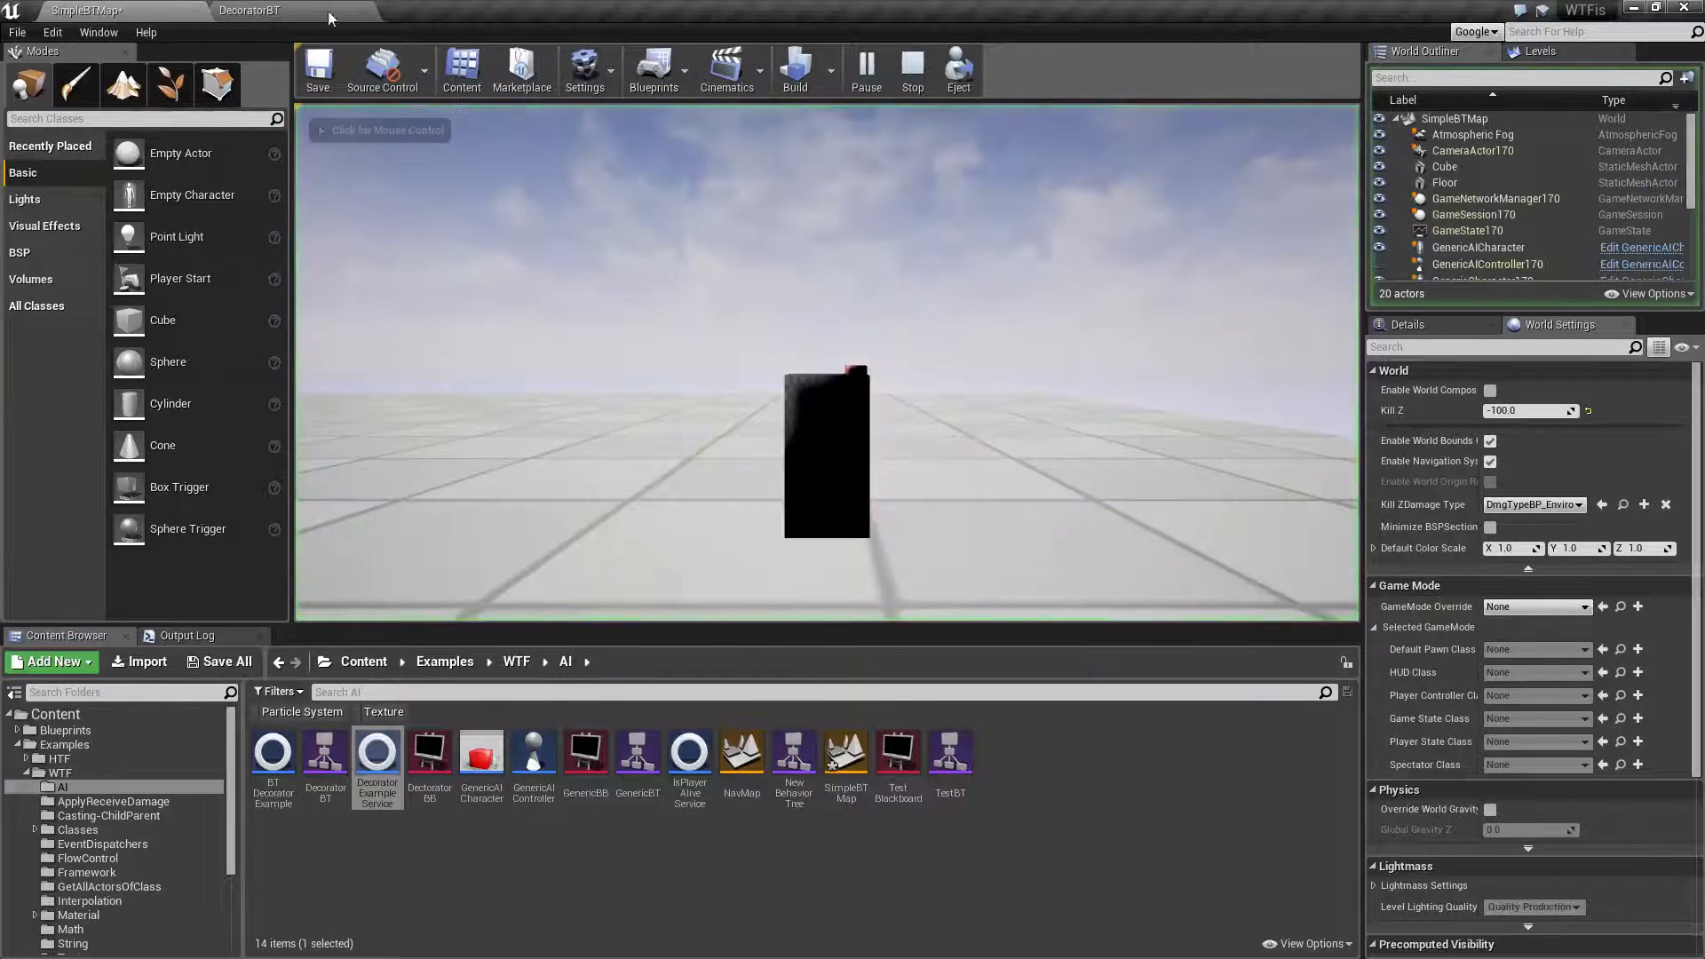
Watch the DecoratorBT tree run the first Wait during simulation and select the PlaySound task.
click(252, 9)
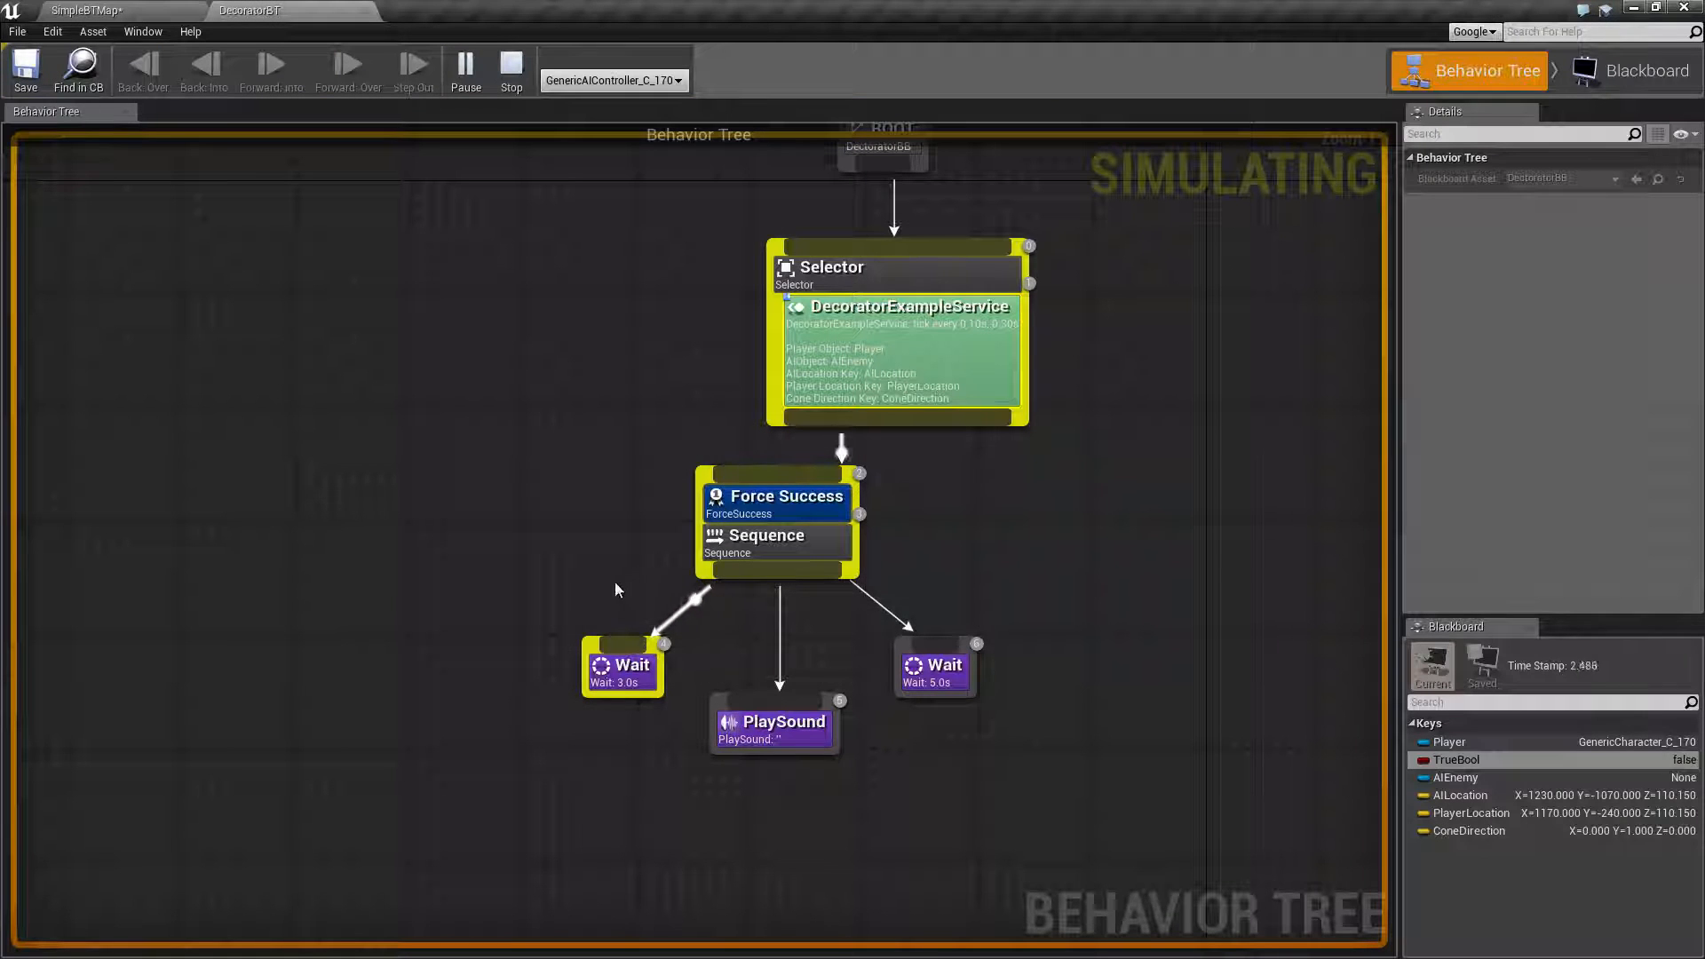
mouse_move(799, 739)
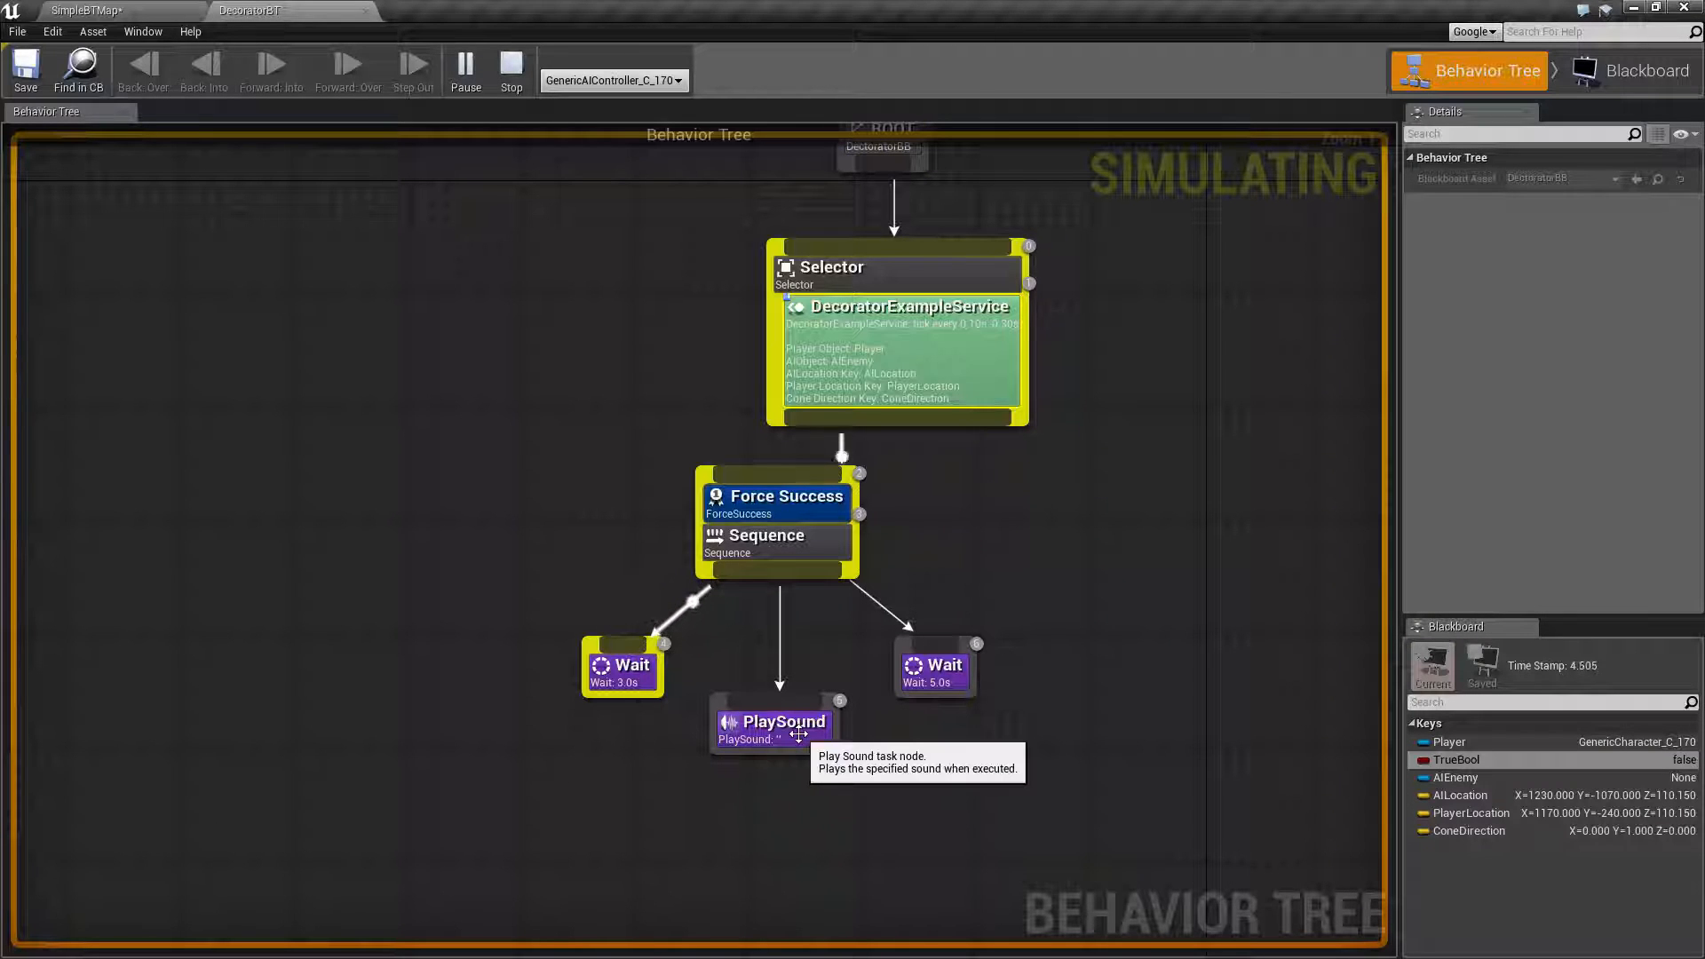
click(772, 721)
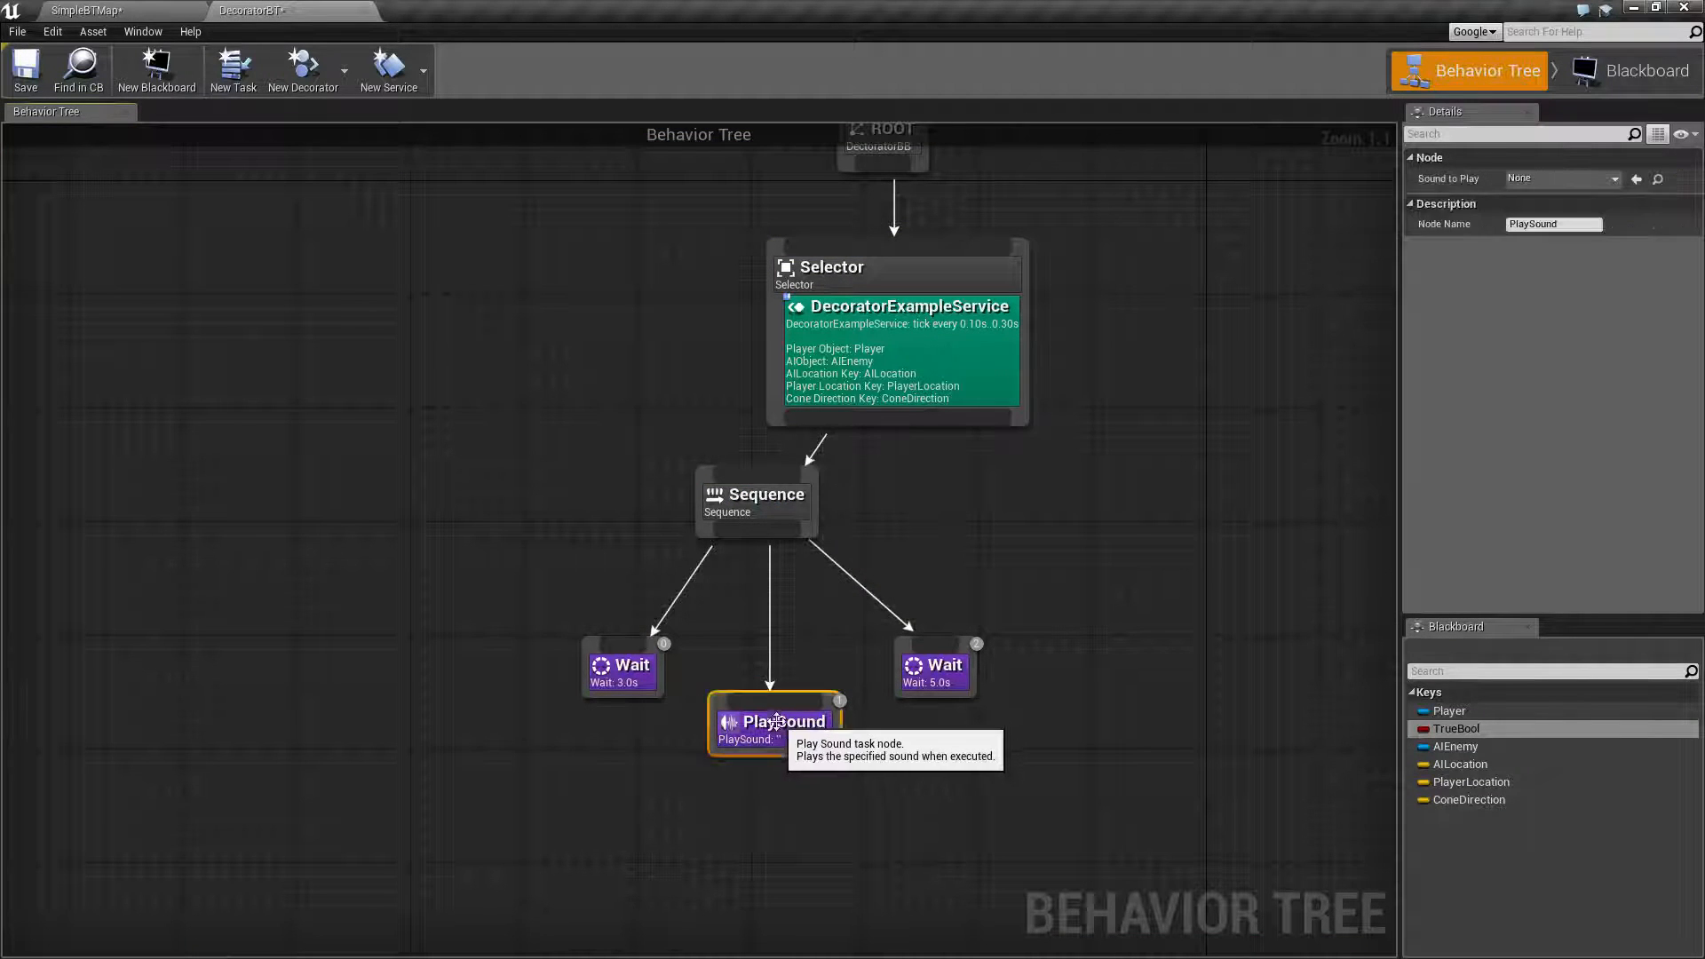
Decorate the PlaySound task with Force Success from its node actions menu.
right_click(777, 722)
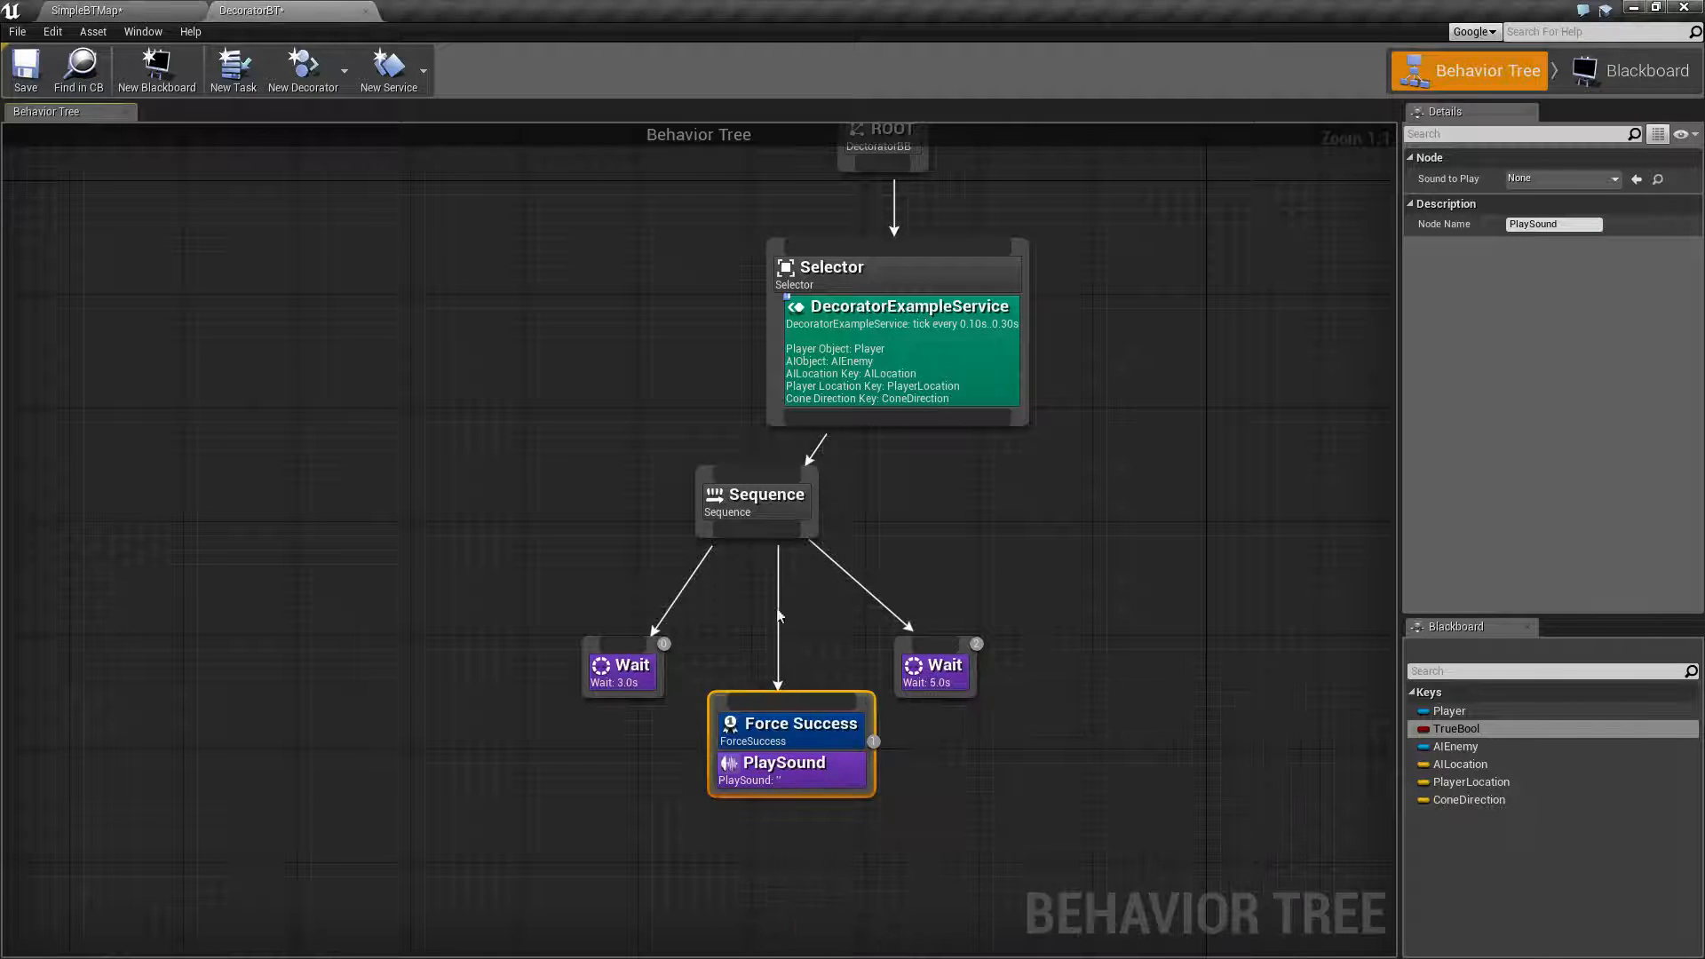
click(756, 503)
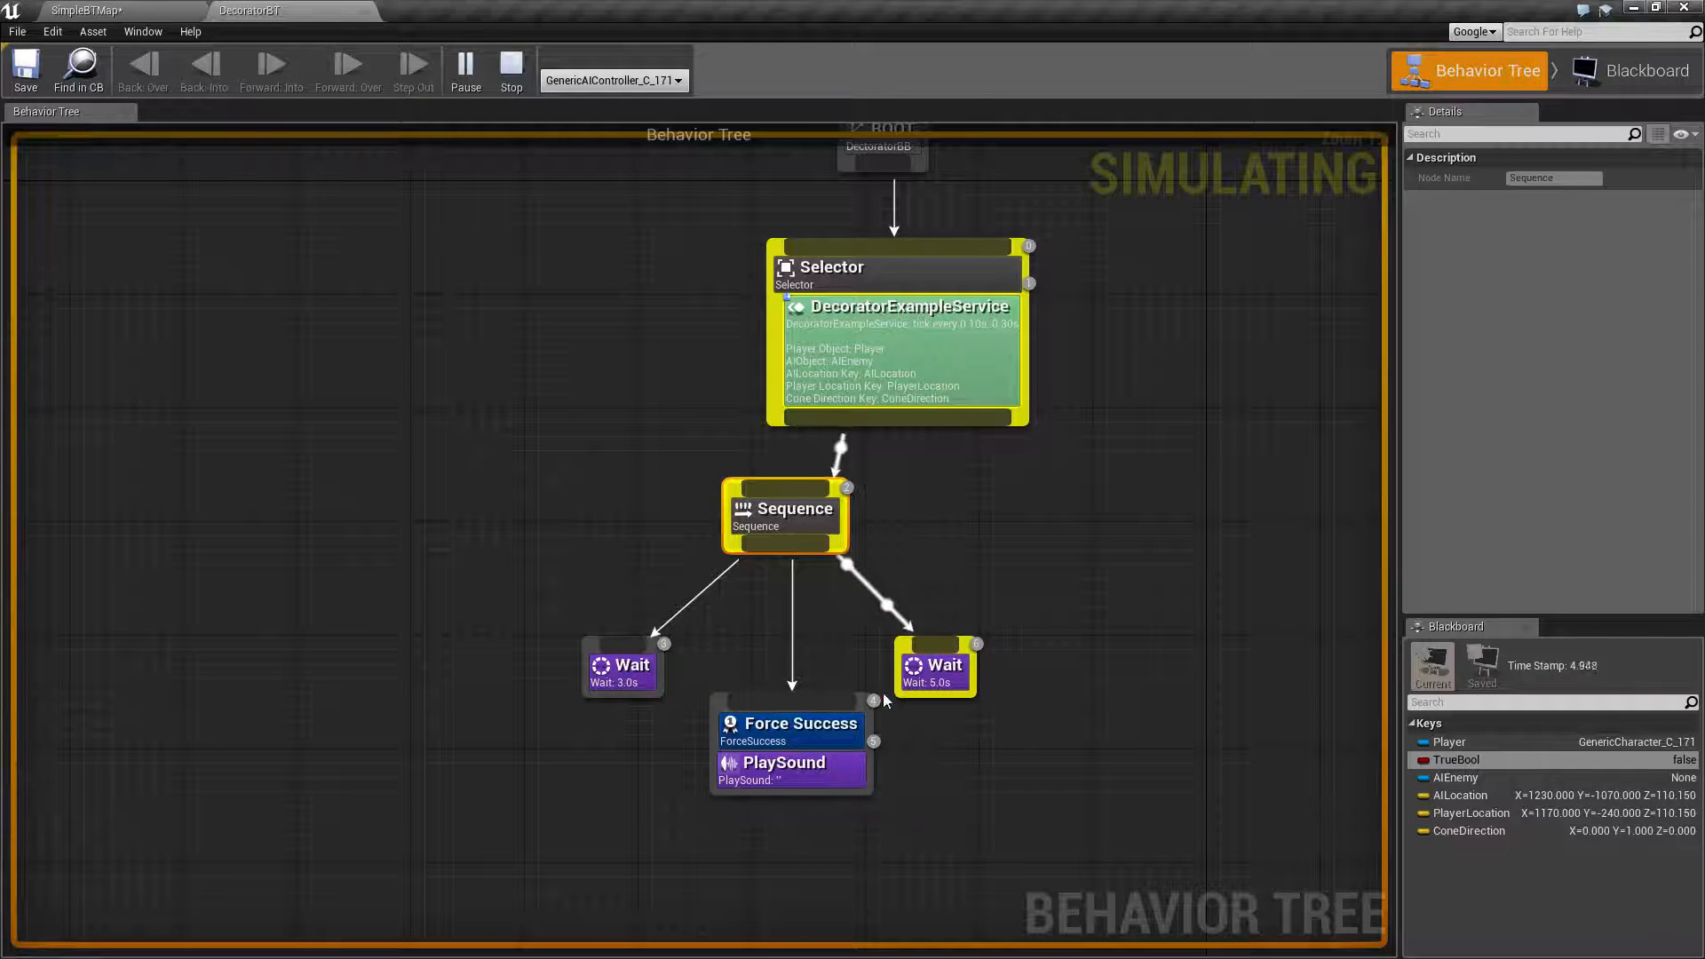
mouse_move(807, 728)
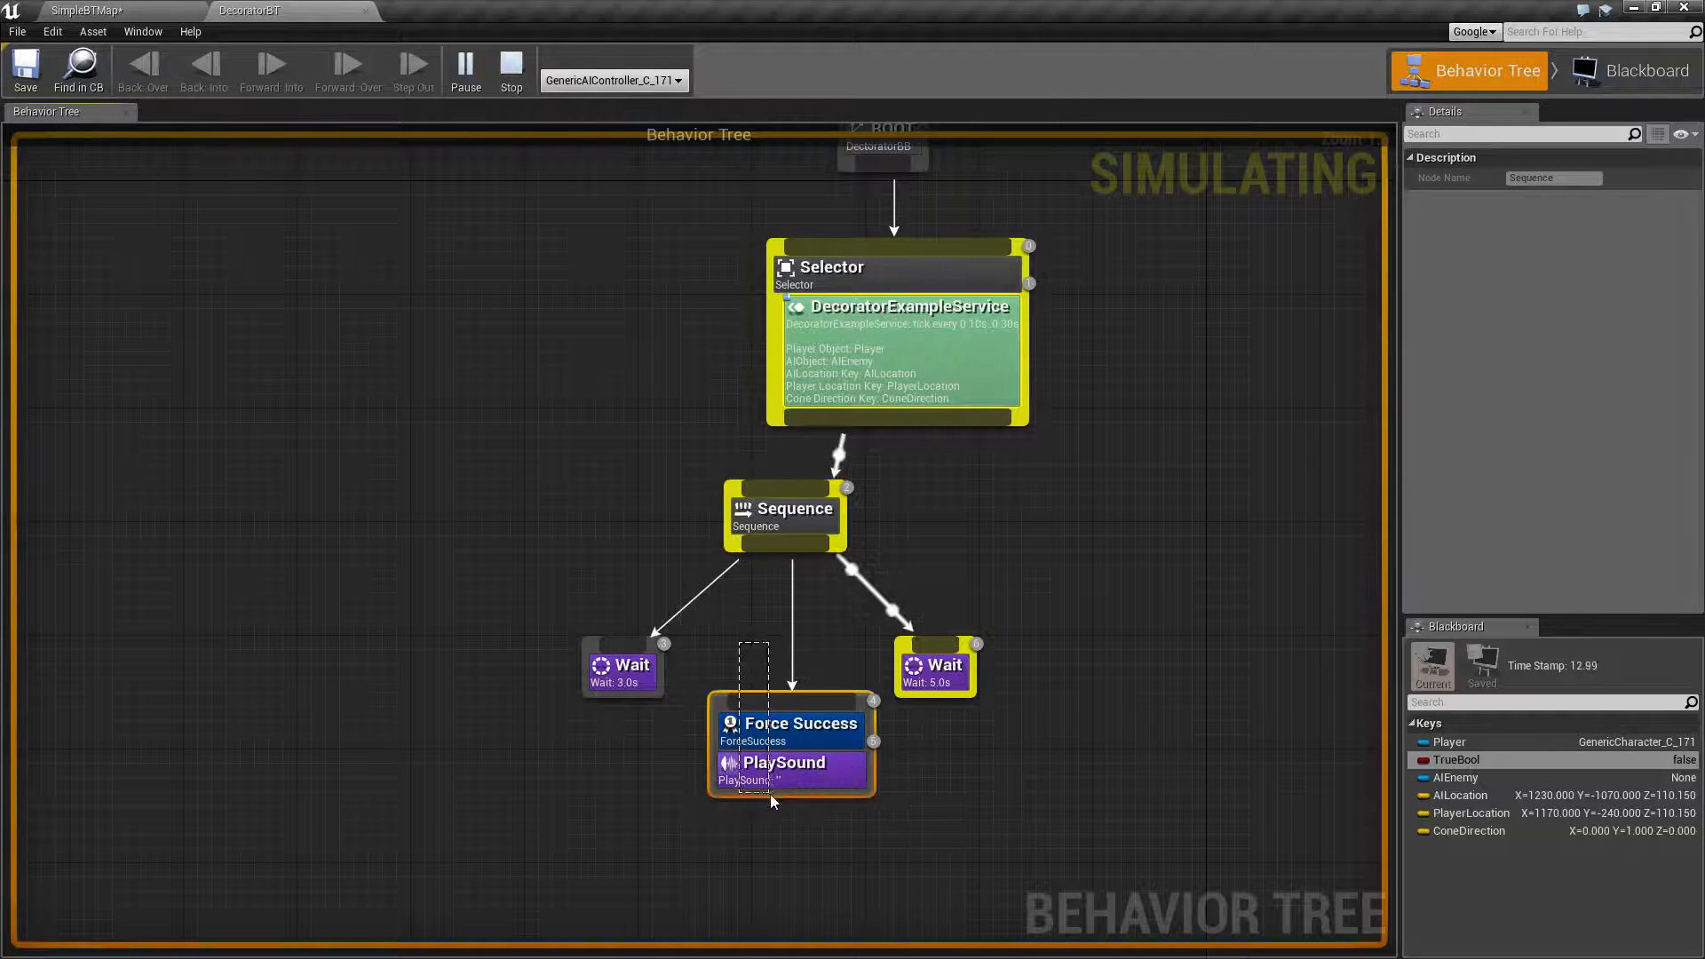
Select PlaySound as the Sequence reaches the last Wait, then stop the simulation.
click(785, 764)
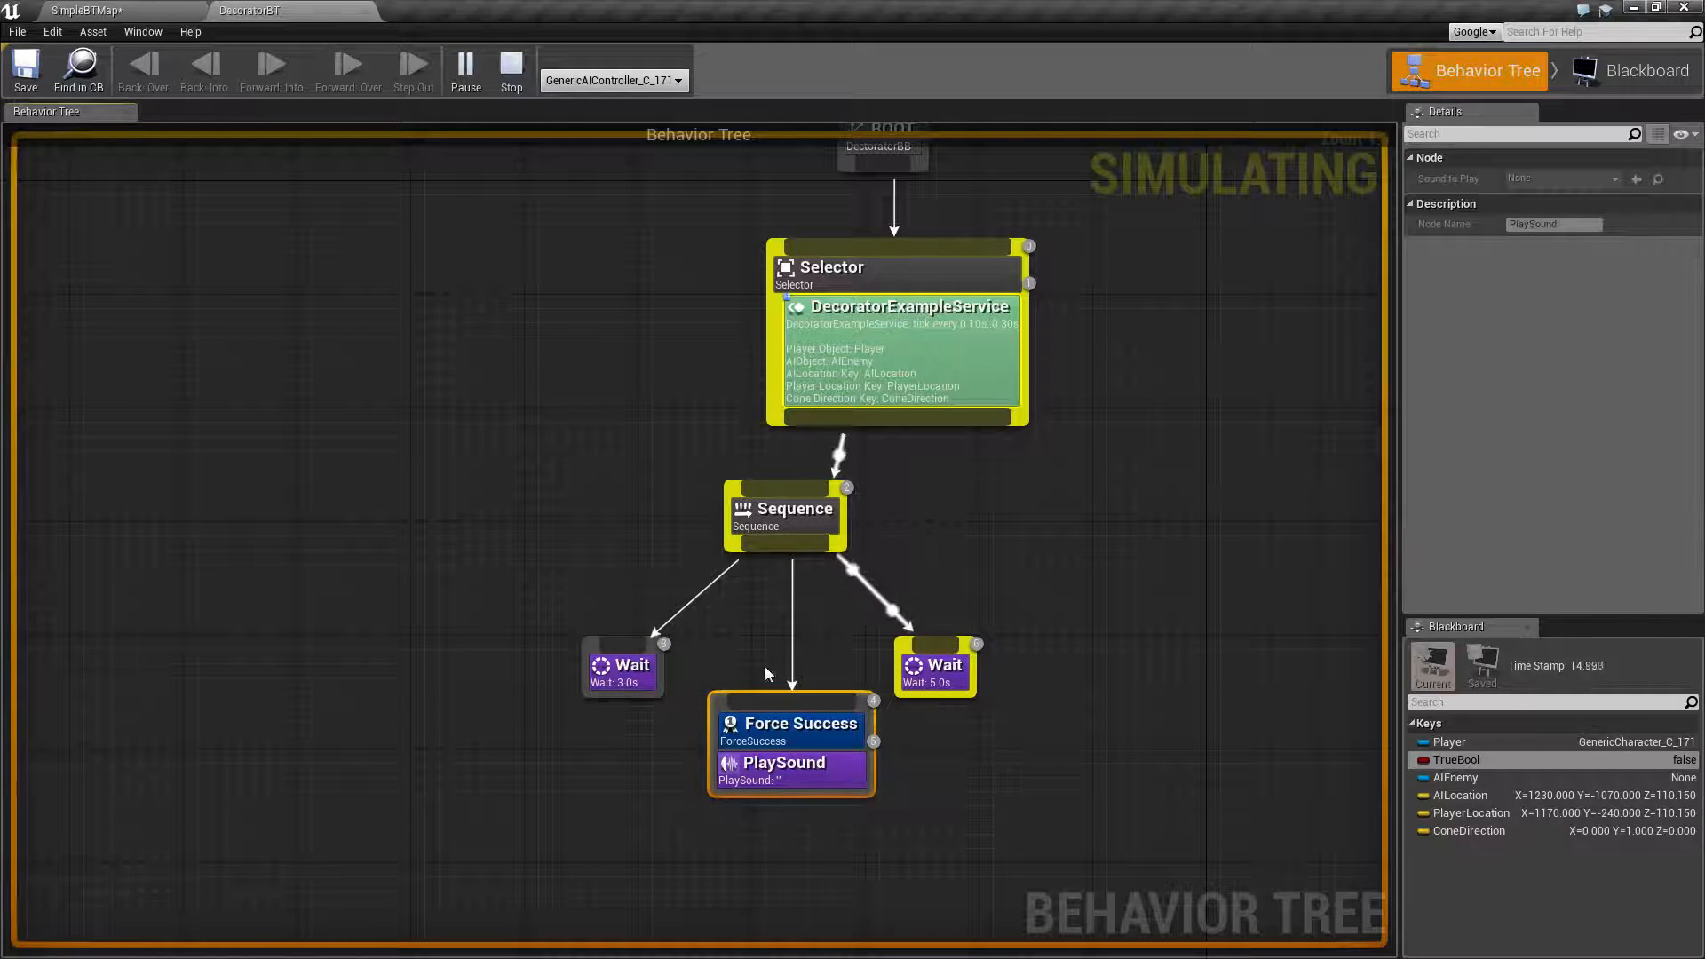
click(509, 67)
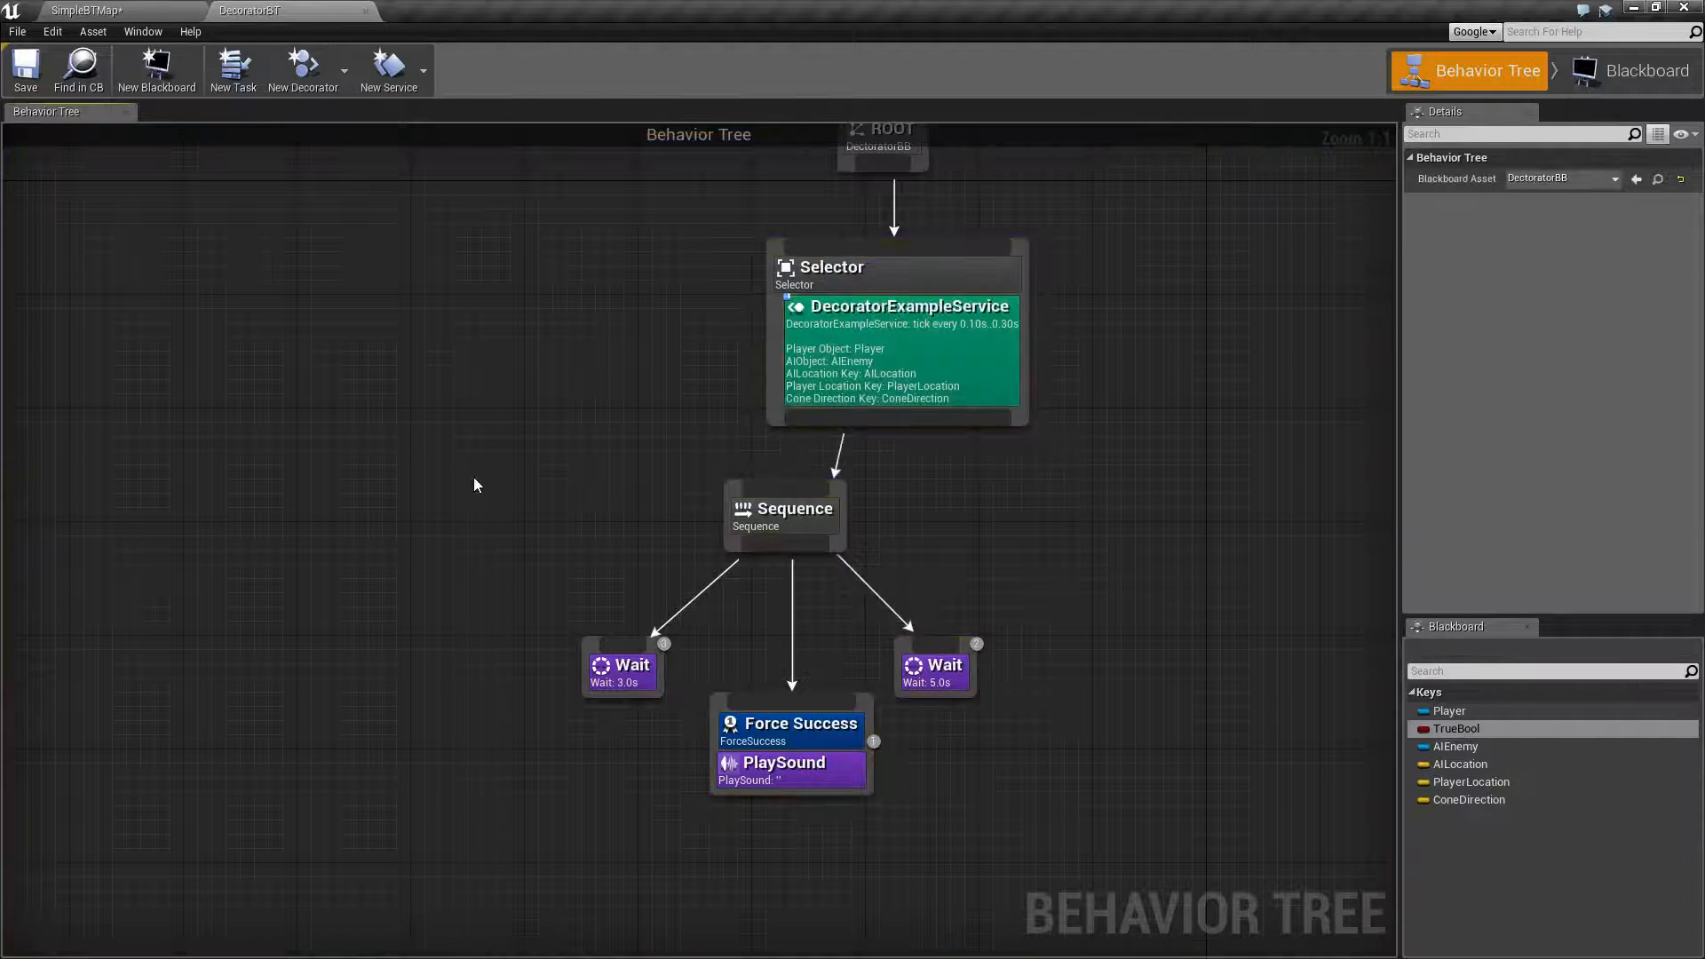
mouse_move(790, 730)
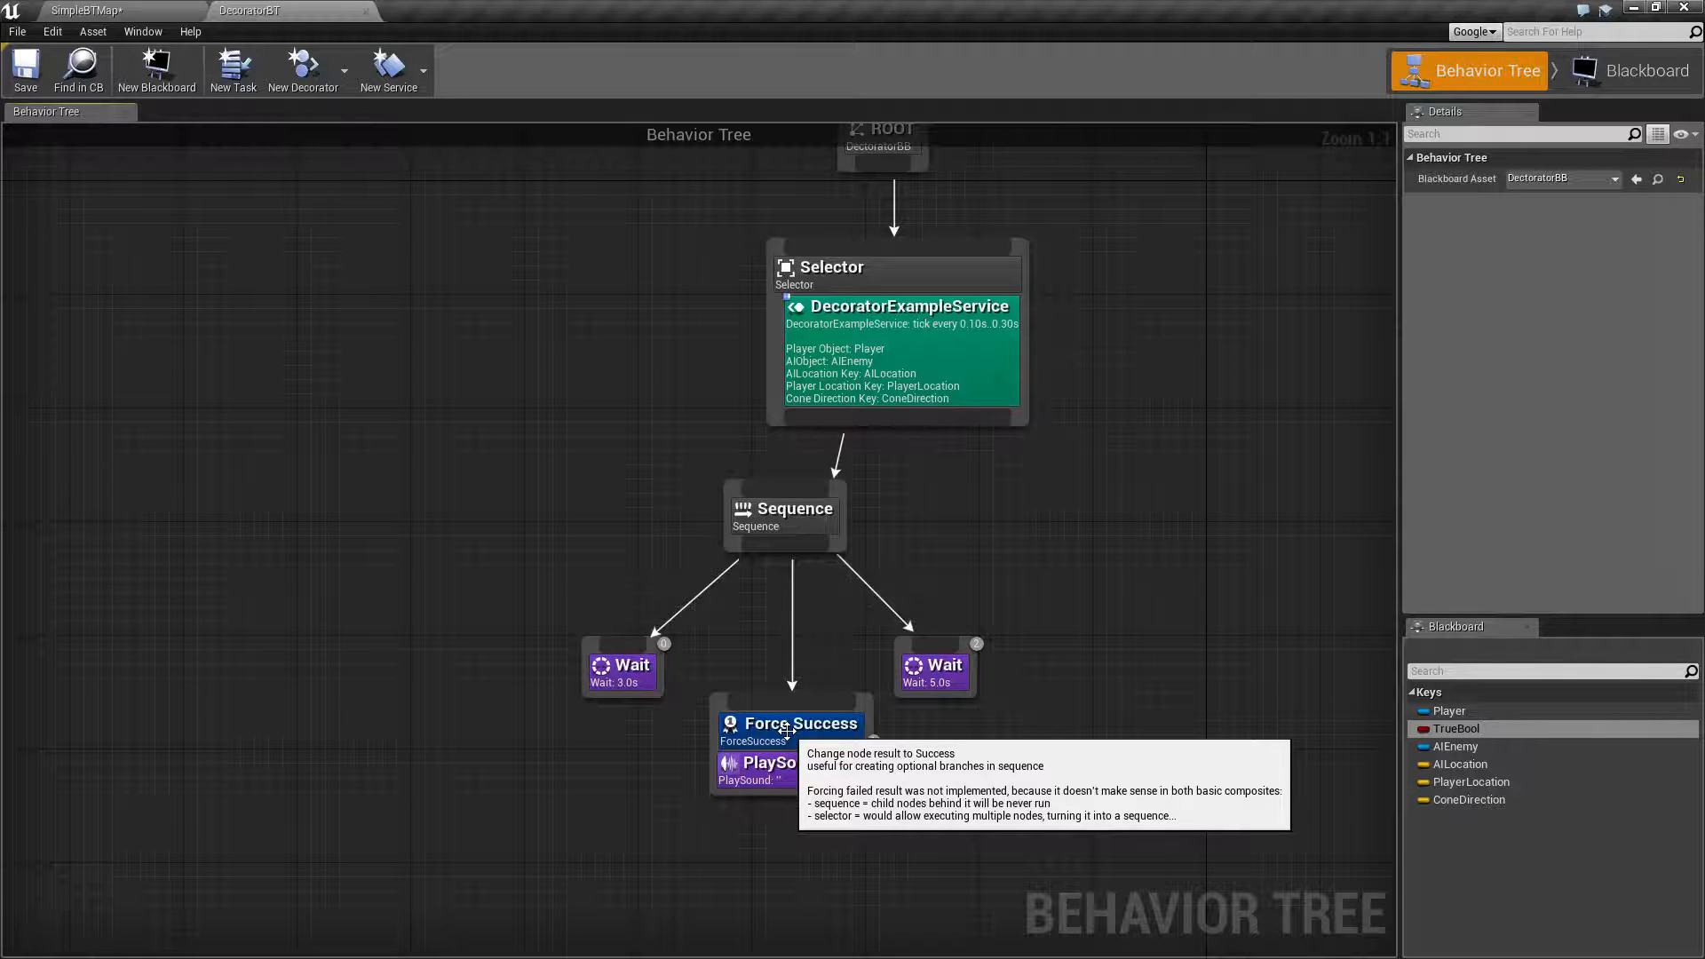
mouse_move(760, 664)
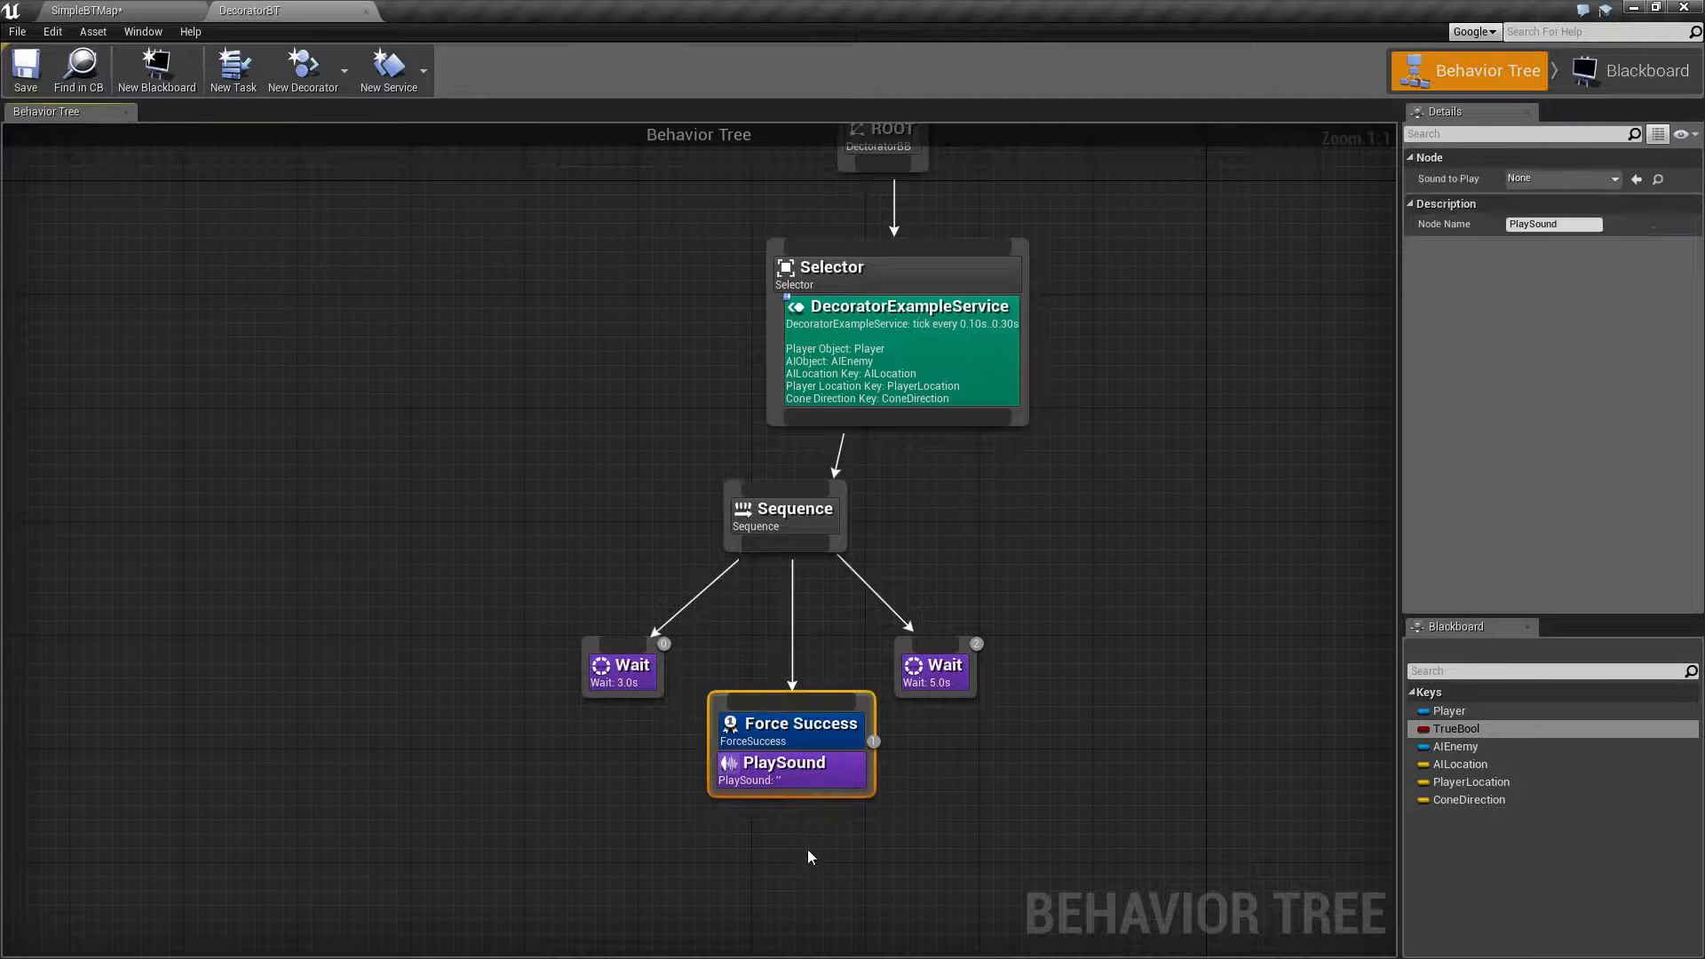
click(790, 845)
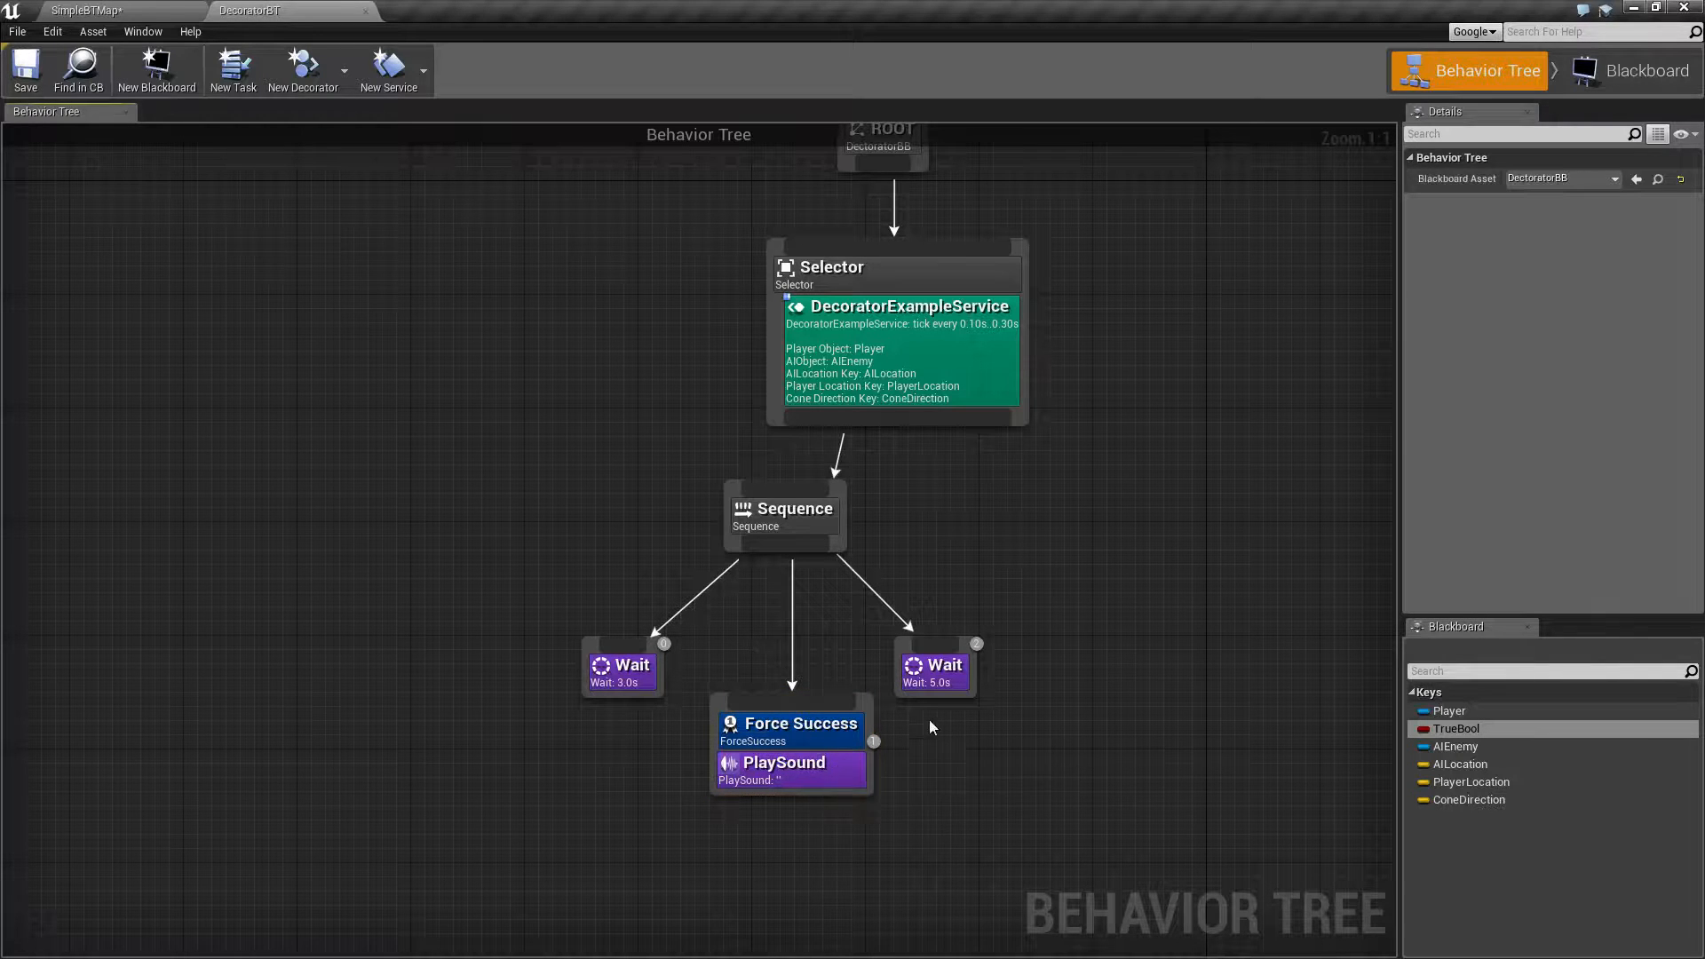
click(801, 728)
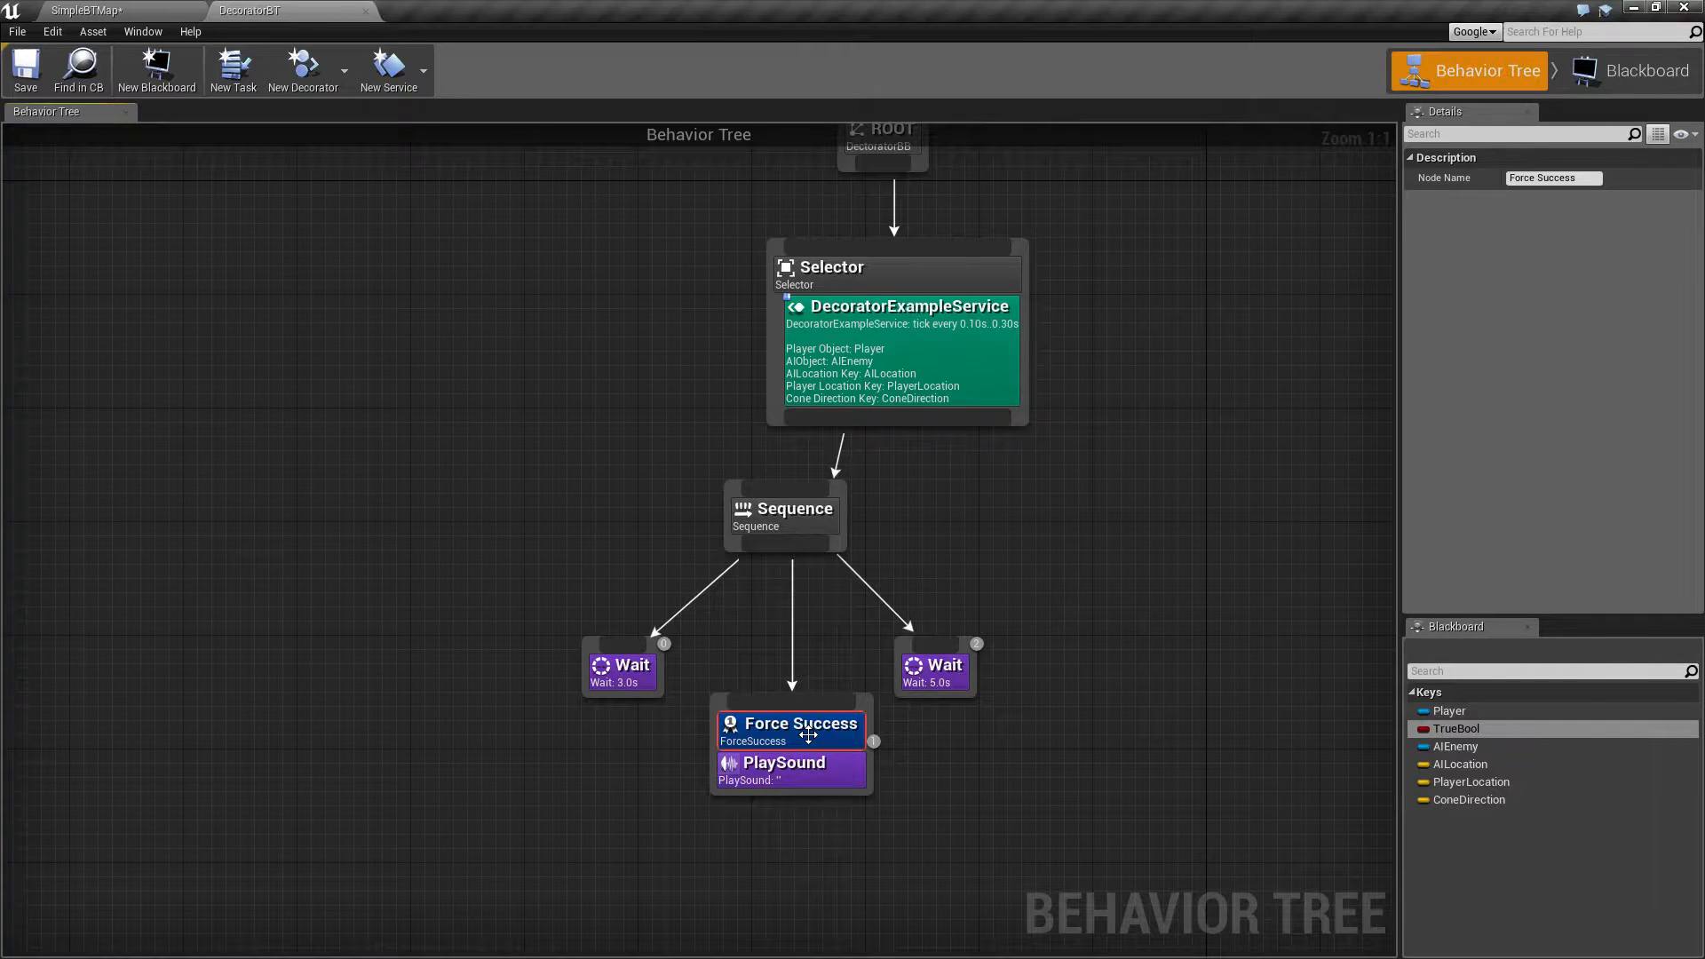
mouse_move(799, 725)
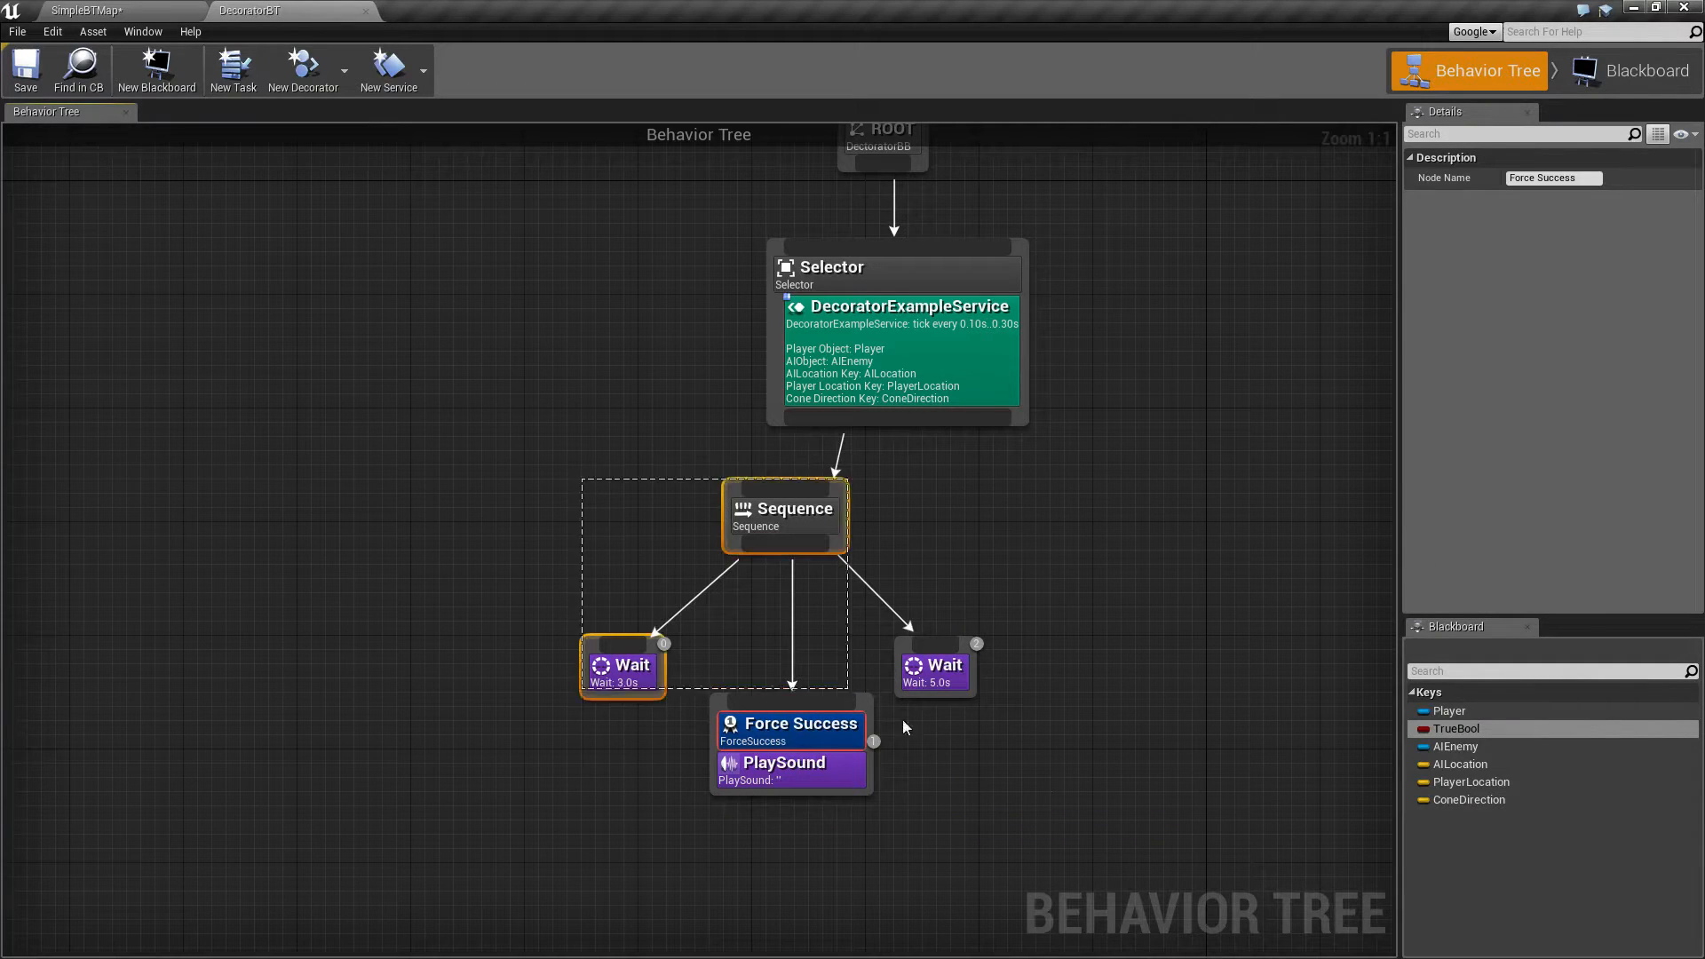
click(1083, 799)
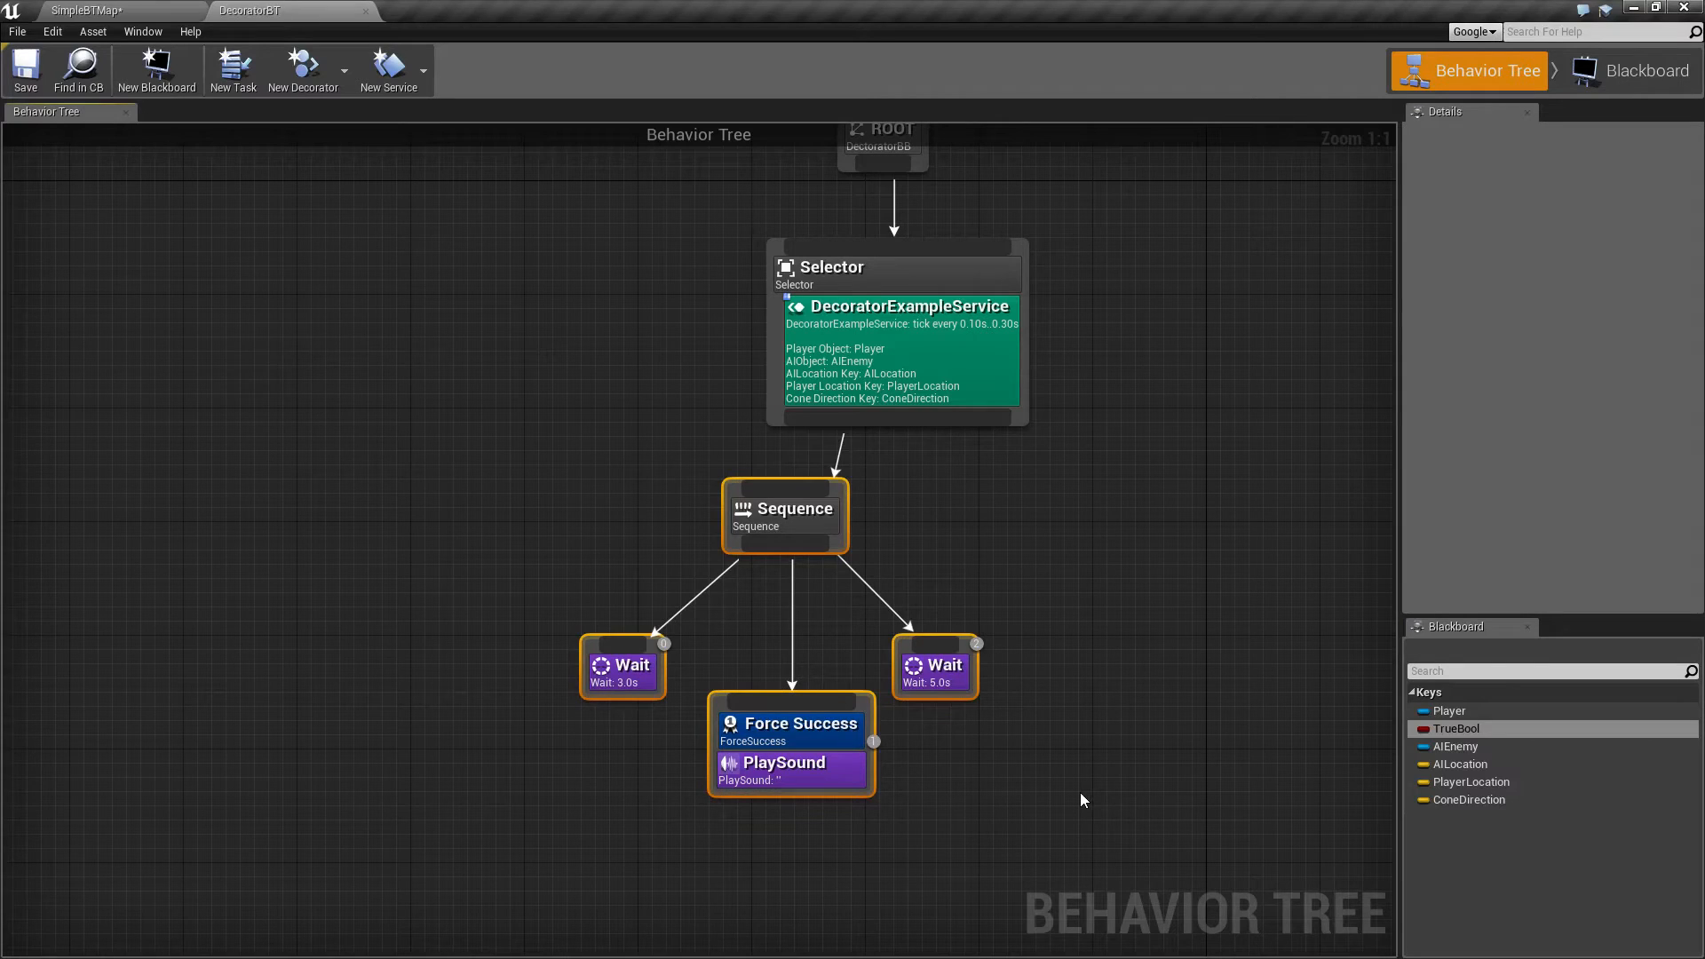